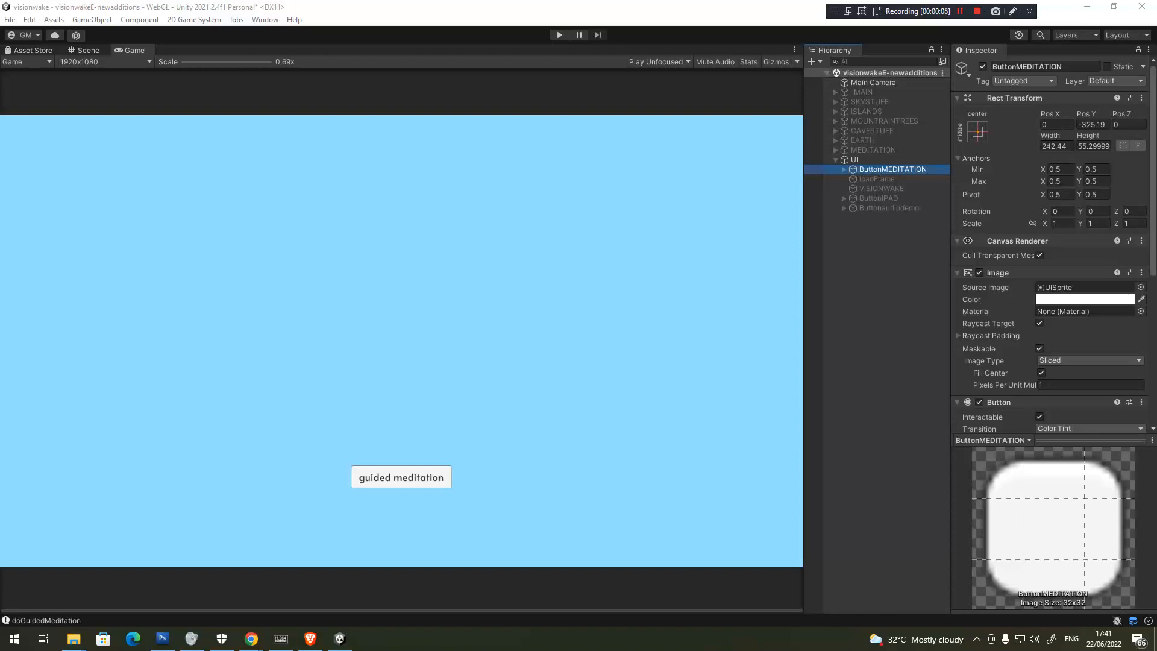
Review the button's OnClick handler and keep doGuidedMeditation as the called function.
right_click(893, 169)
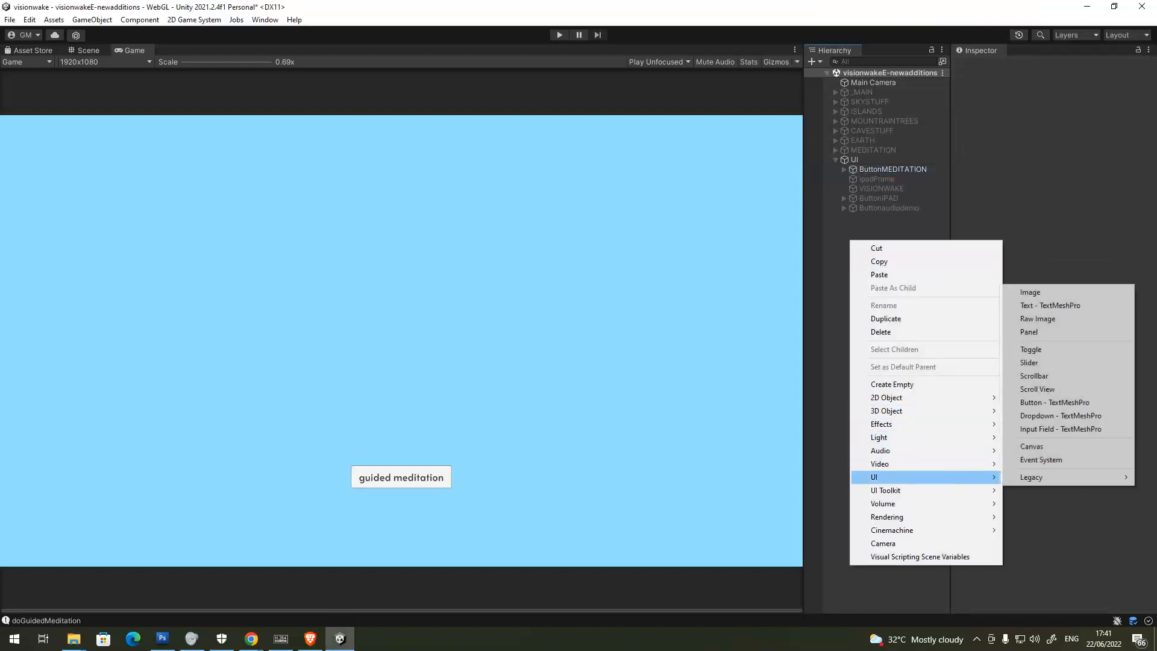
mouse_move(1055, 402)
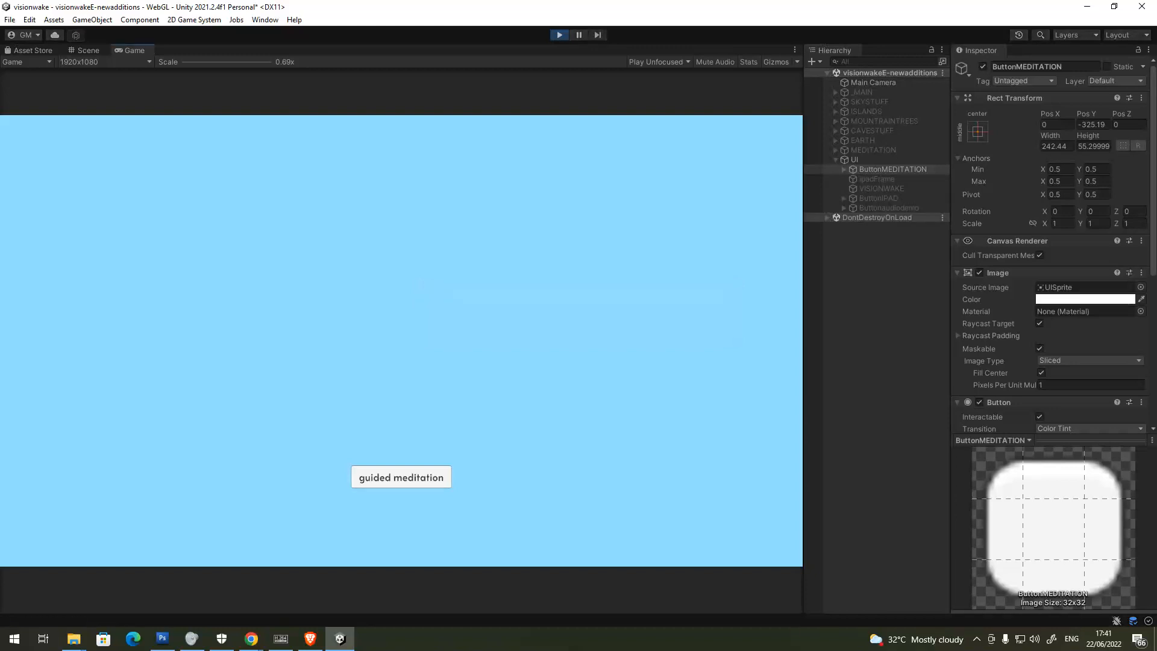
scroll(down, 3)
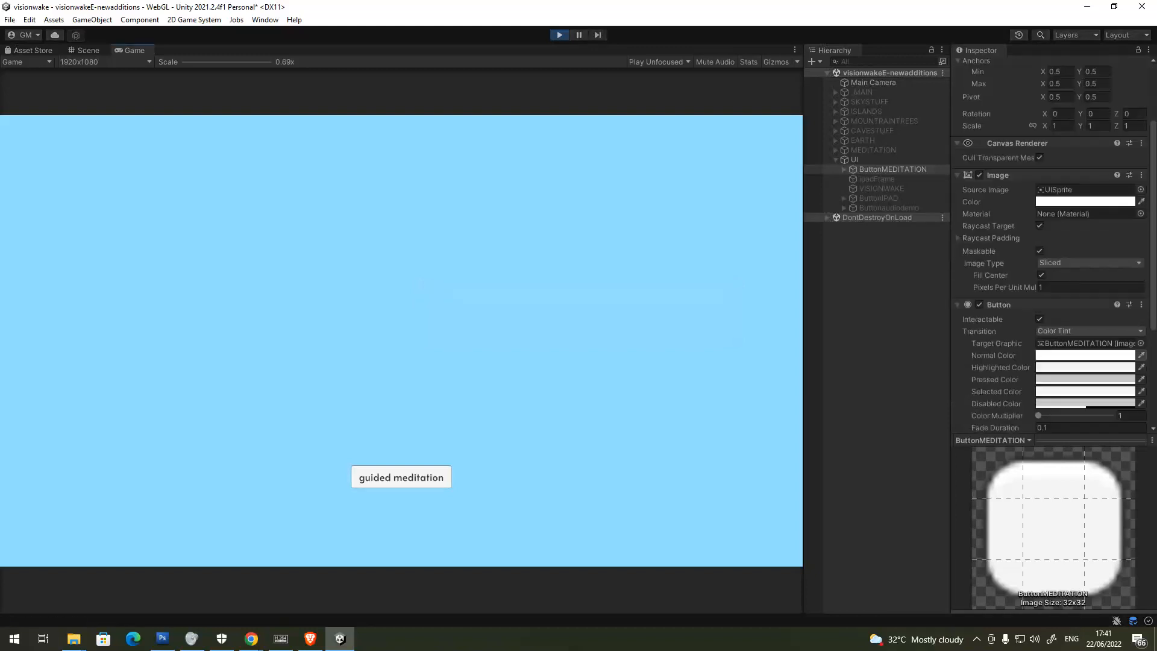
scroll(down, 3)
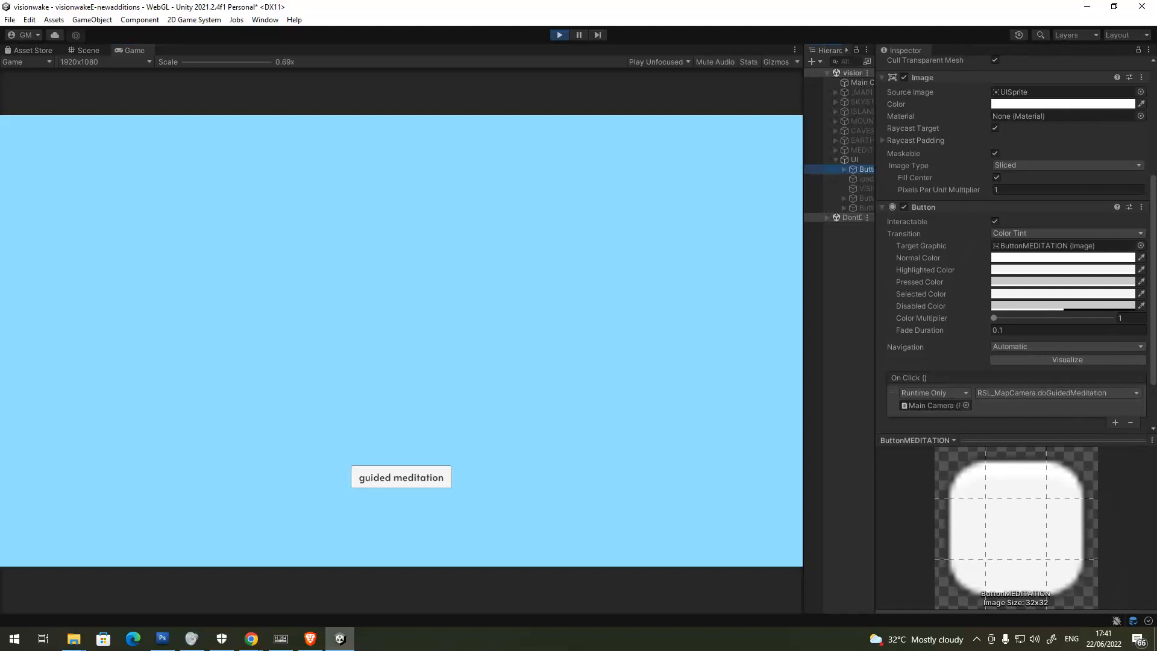
click(1056, 392)
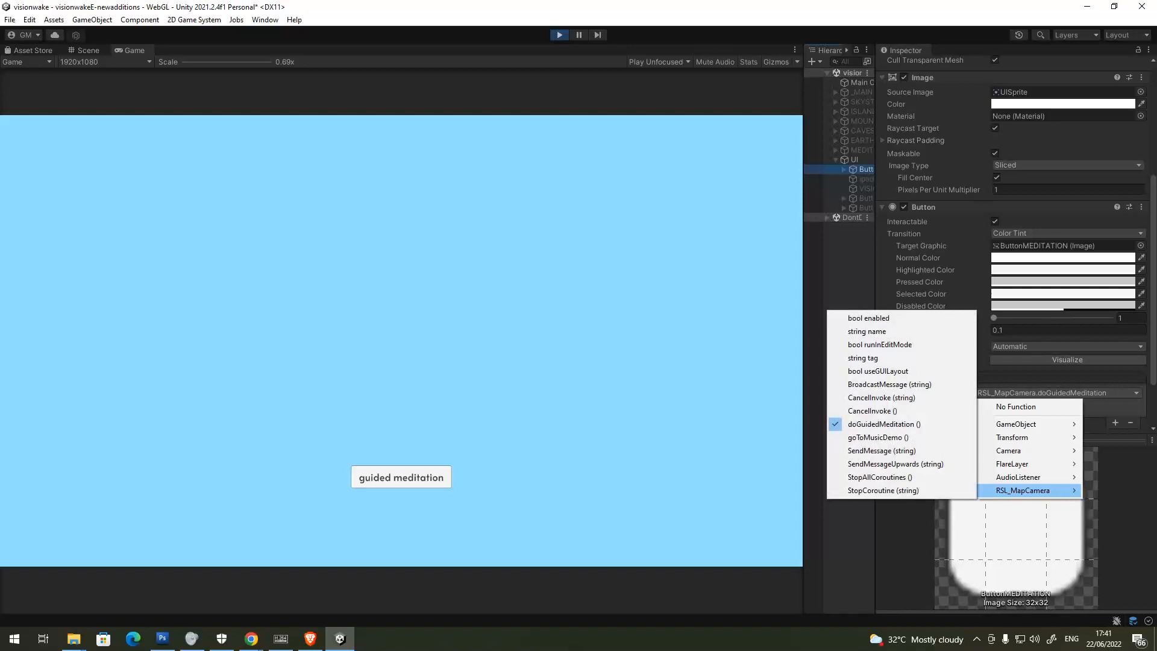
mouse_move(883, 423)
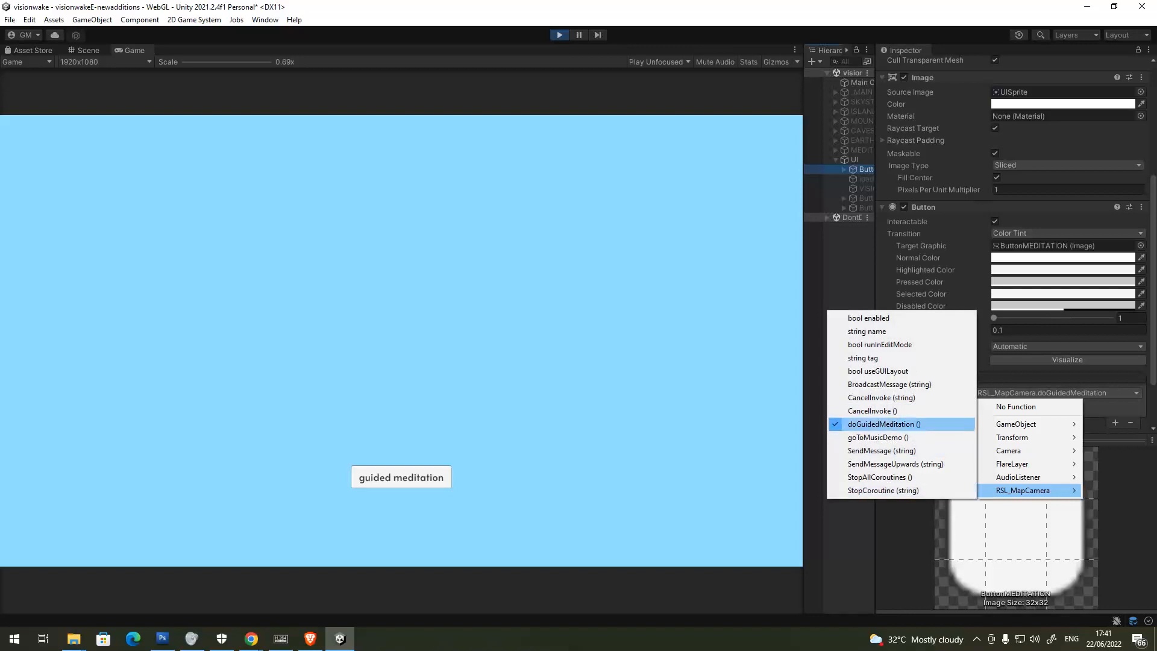
click(883, 423)
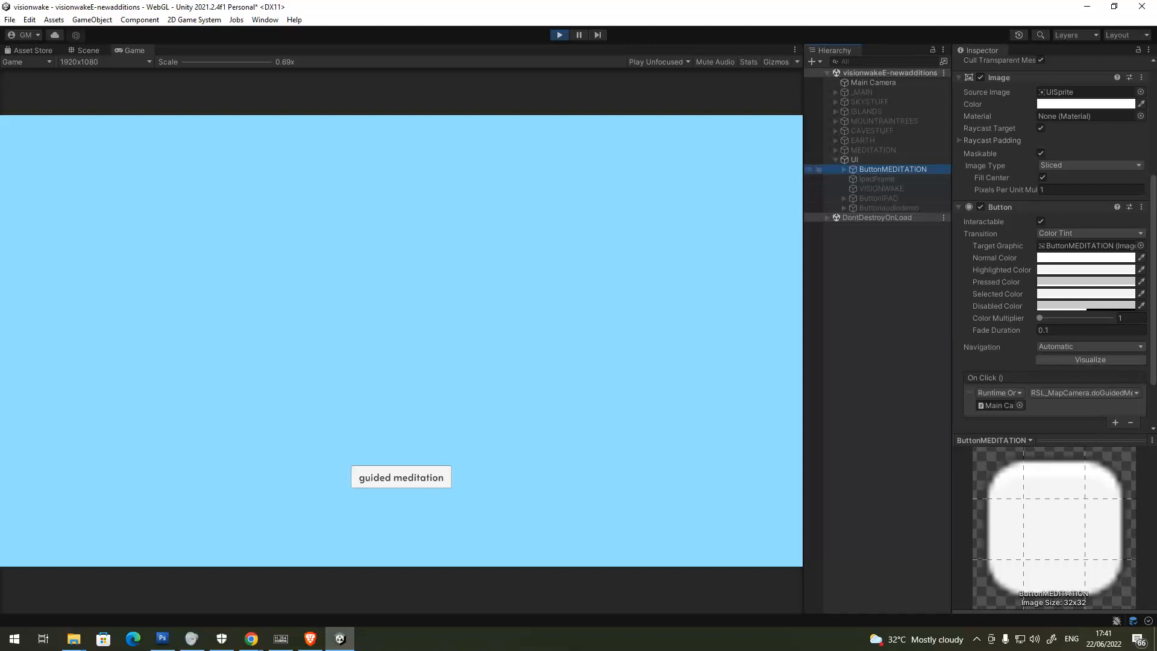
Add an Event System component to the UI canvas object via Add Component search.
click(854, 159)
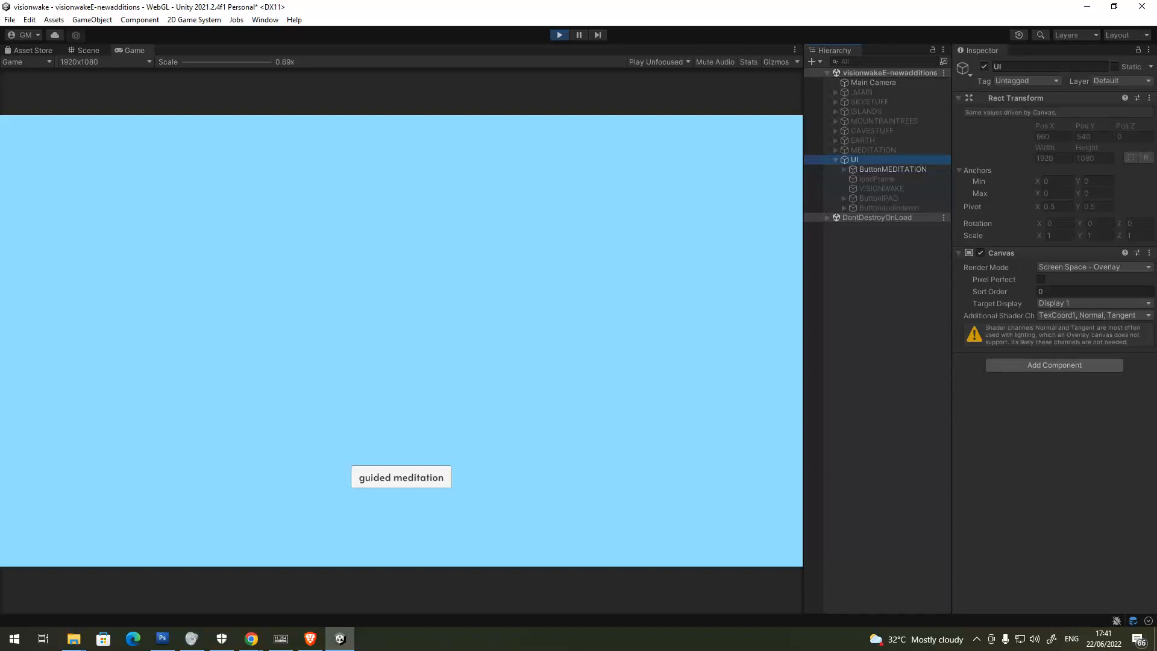
click(1053, 364)
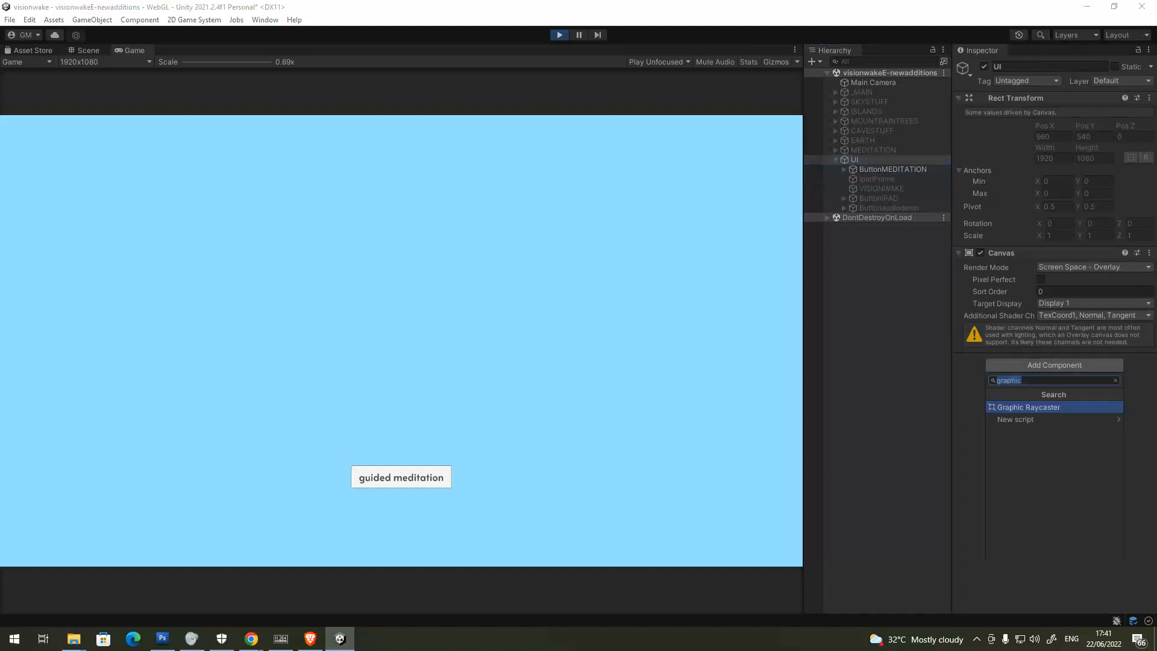
text(input)
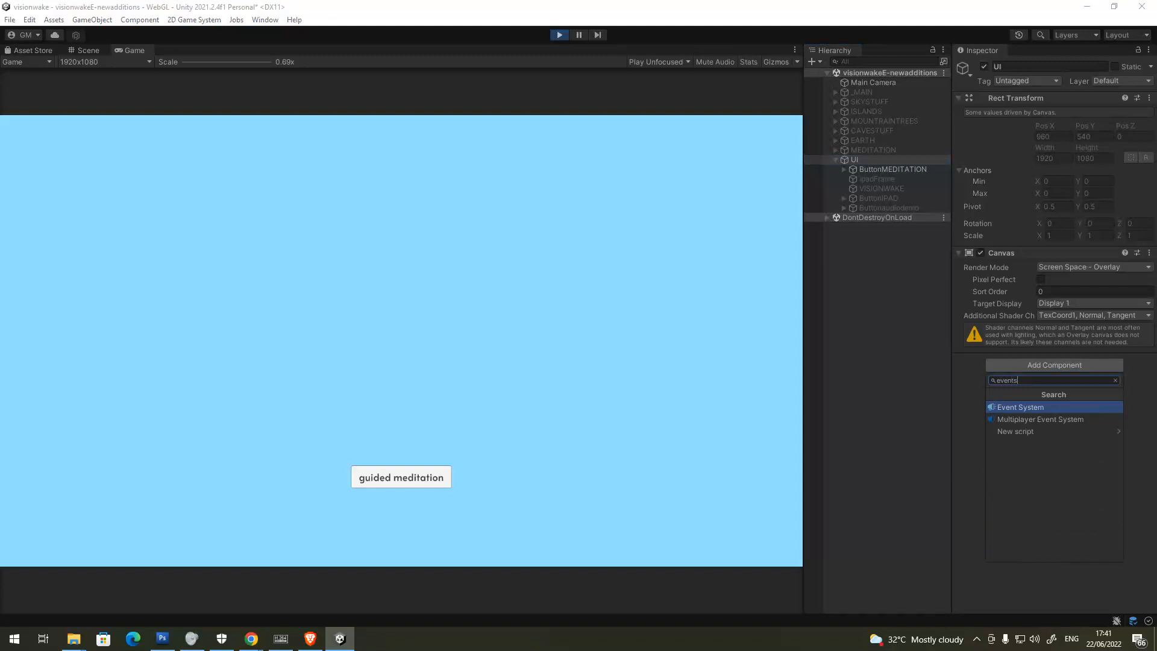
click(1019, 406)
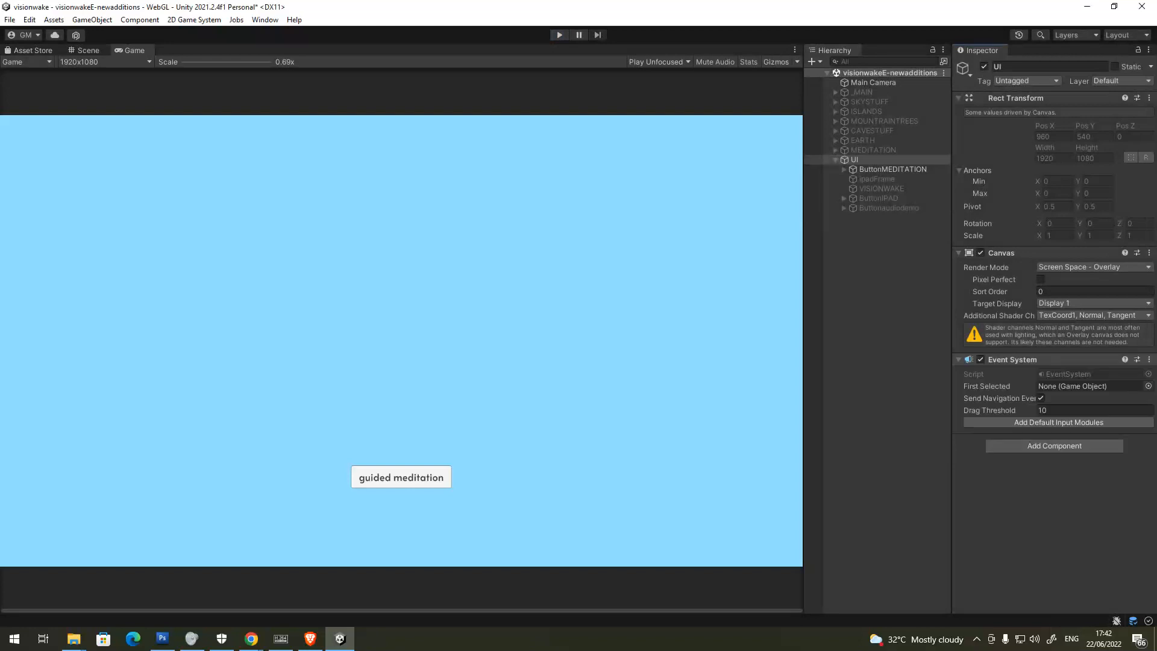
Add the default Standalone Input Module to the Event System, then stop the game preview.
click(1058, 422)
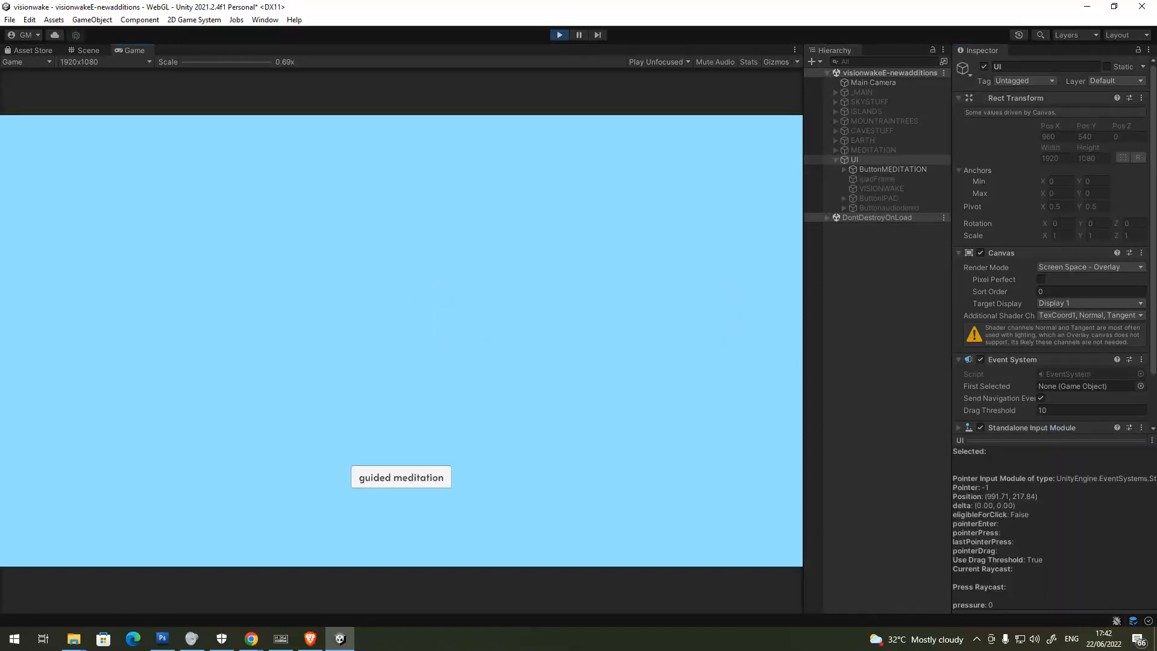
click(891, 169)
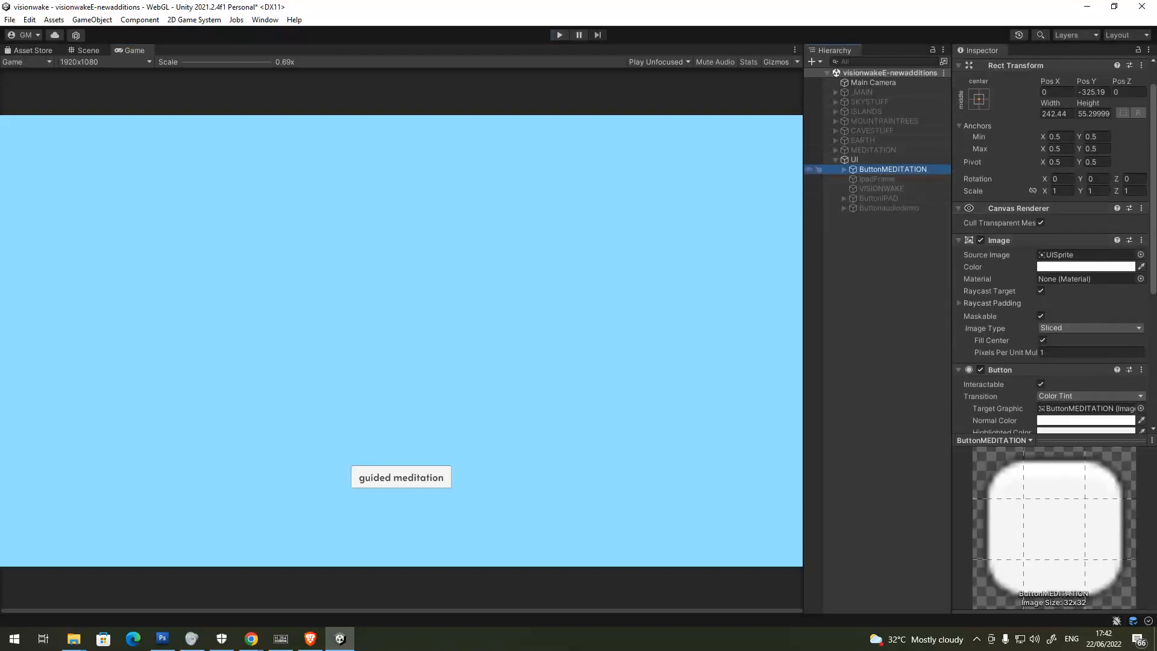
Add a Graphic Raycaster component to the UI canvas and start Play mode.
click(853, 159)
text(grap)
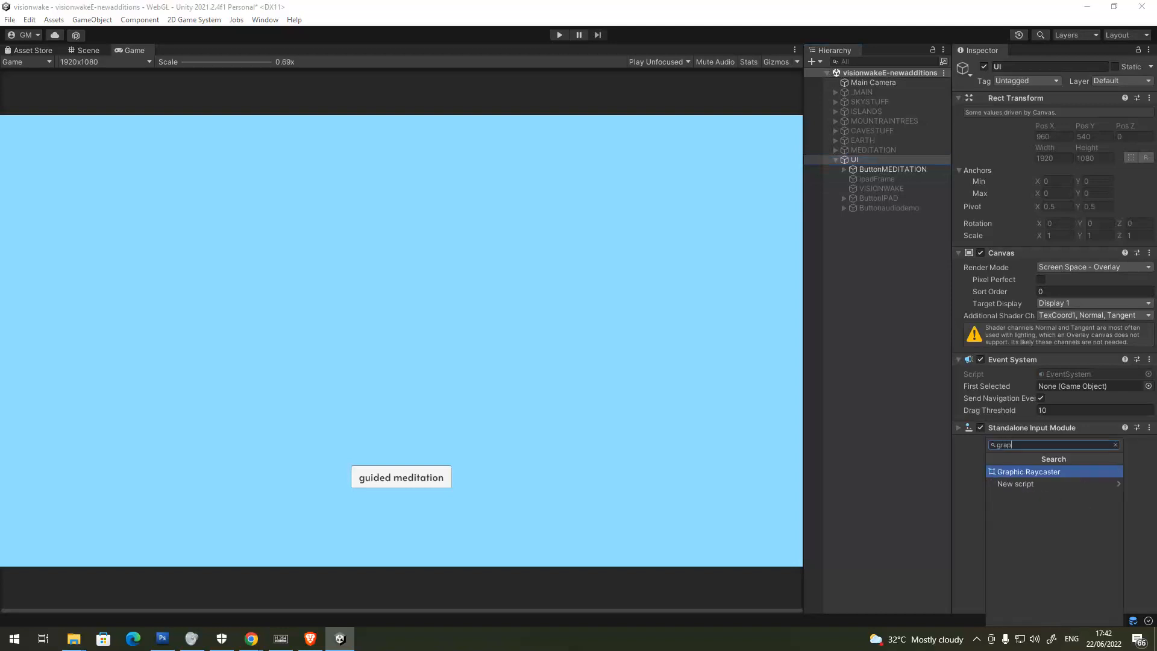
click(1026, 472)
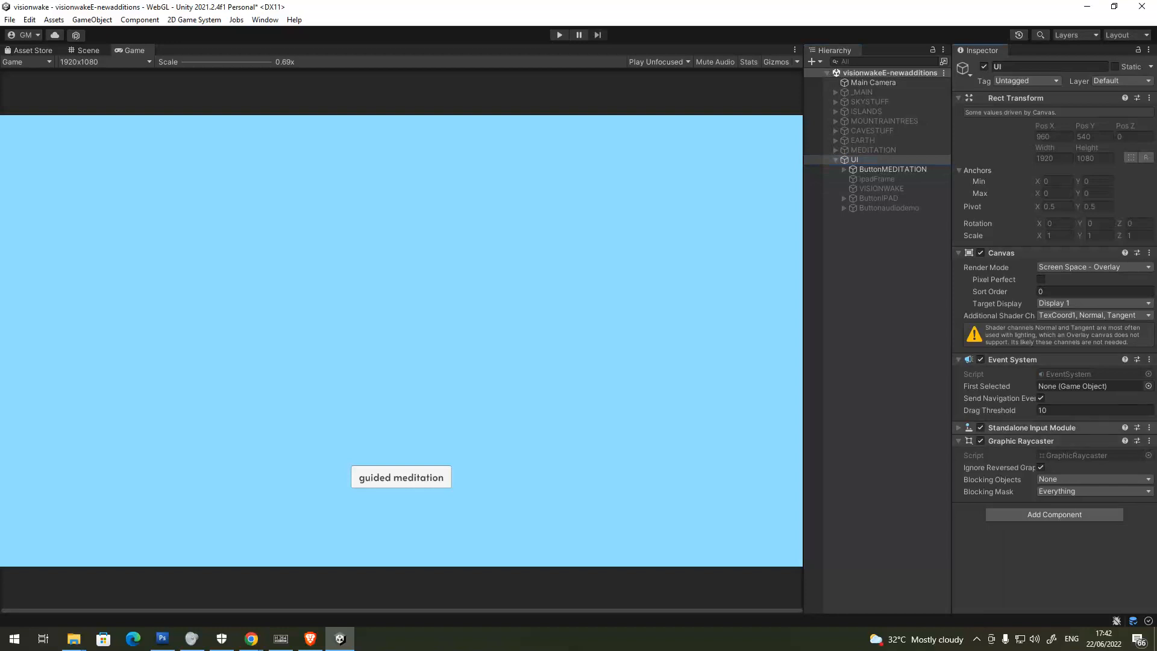
click(557, 35)
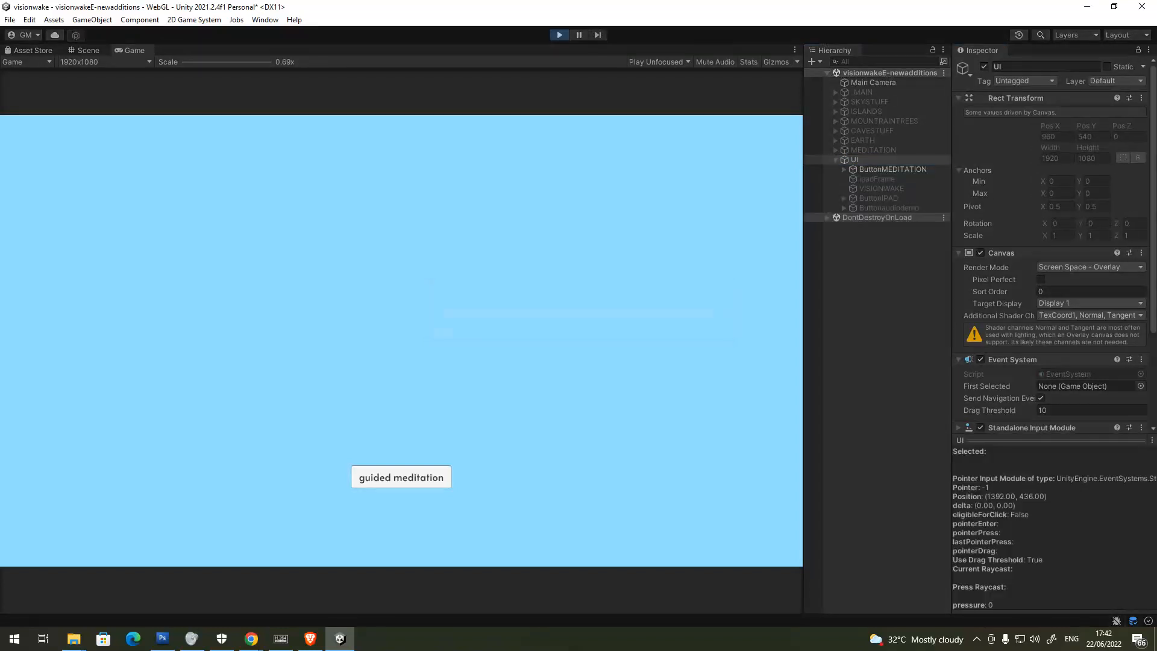
Click the guided meditation button in the Game view to show the meditation scene.
click(400, 477)
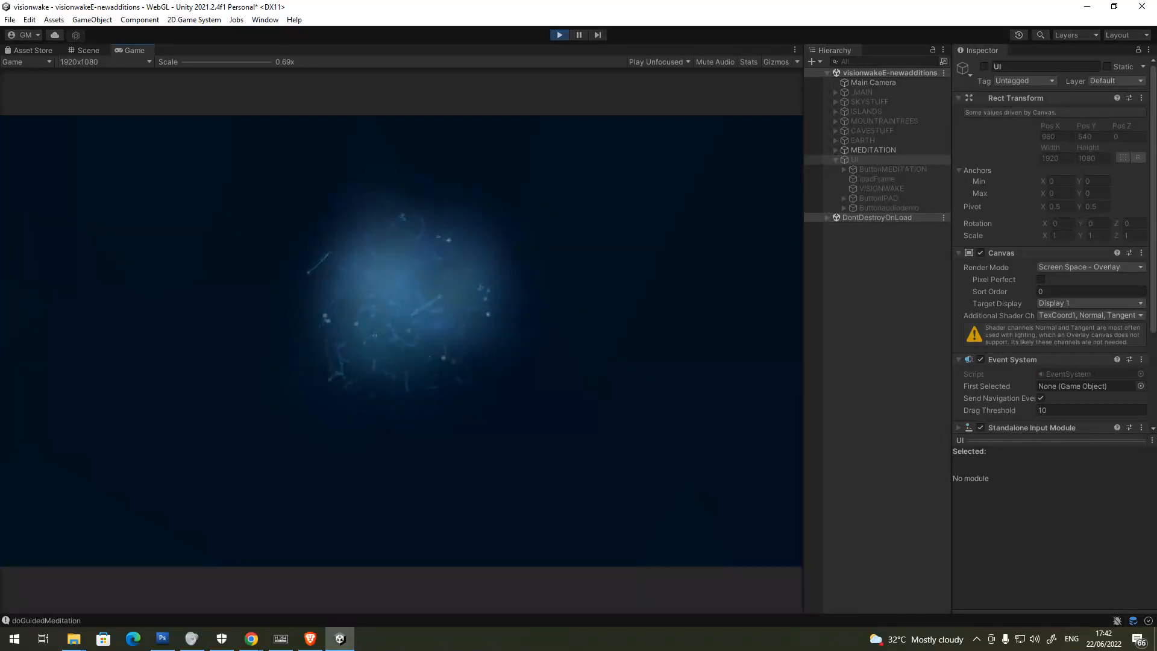